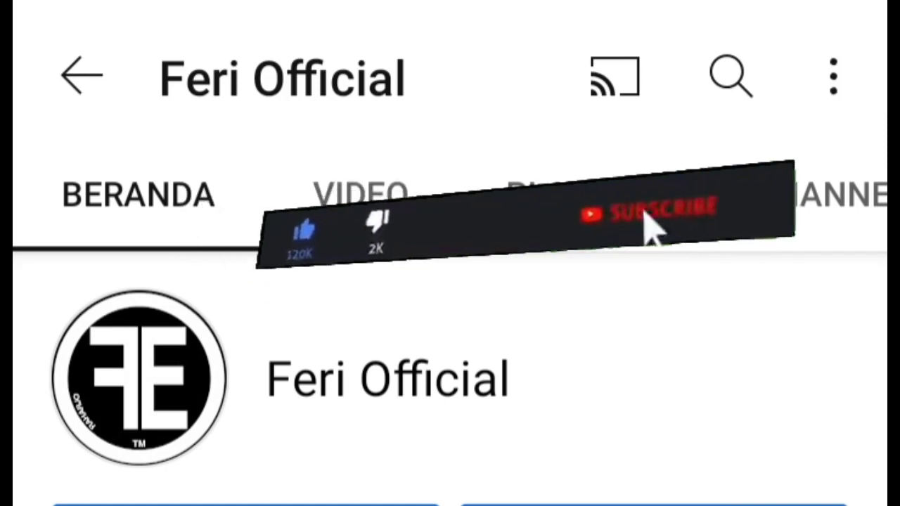
Exit YouTube's Feri Official channel page to the phone's home screen.
left_click(644, 208)
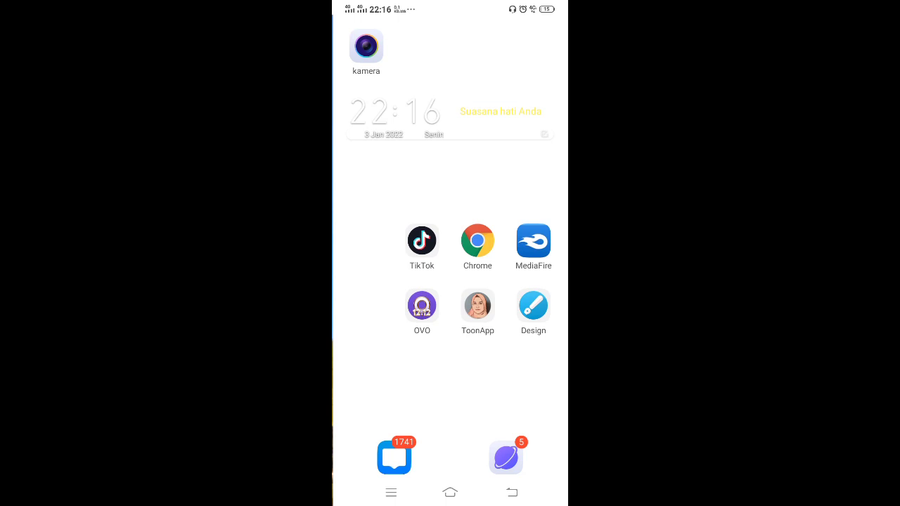
Launch TikTok, visit the account's profile and play the saved #mantan CapCut video.
left_click(421, 239)
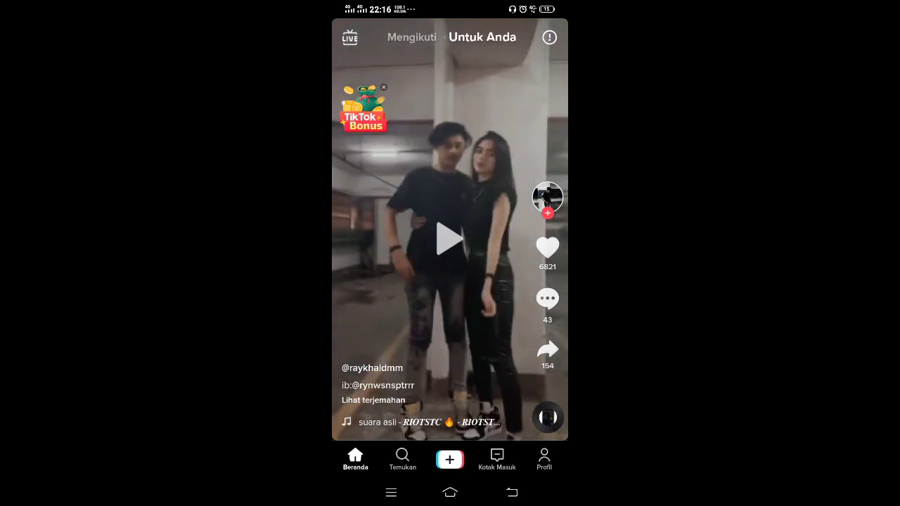
left_click(543, 458)
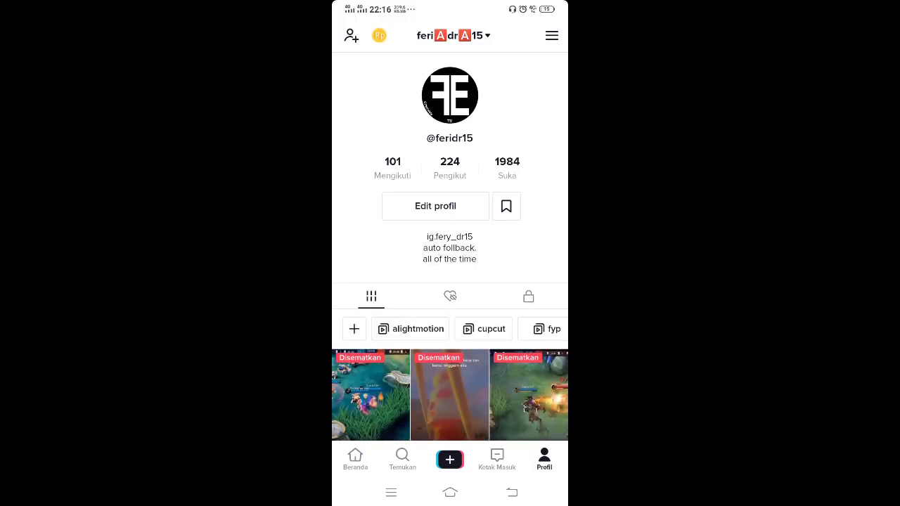
left_click(450, 295)
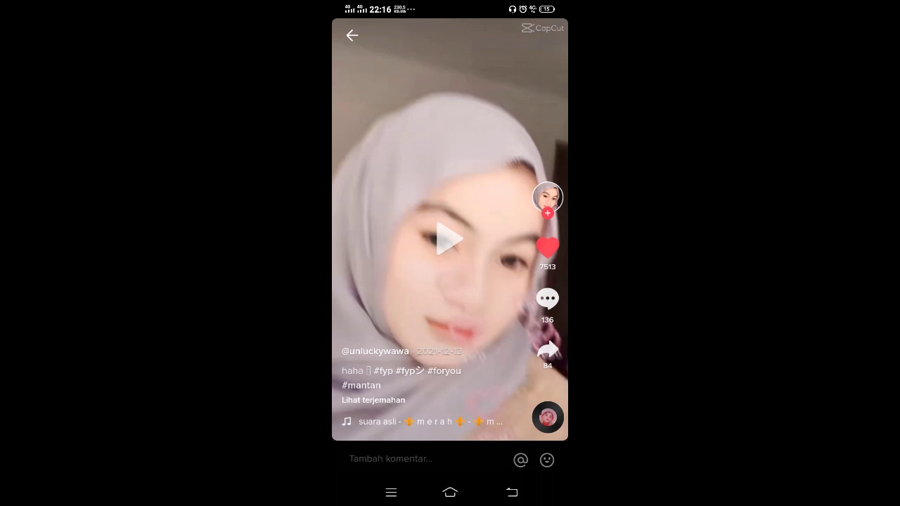
Find the creator's pinned capcut.net template link in the comments, then return to the app drawer.
left_click(547, 298)
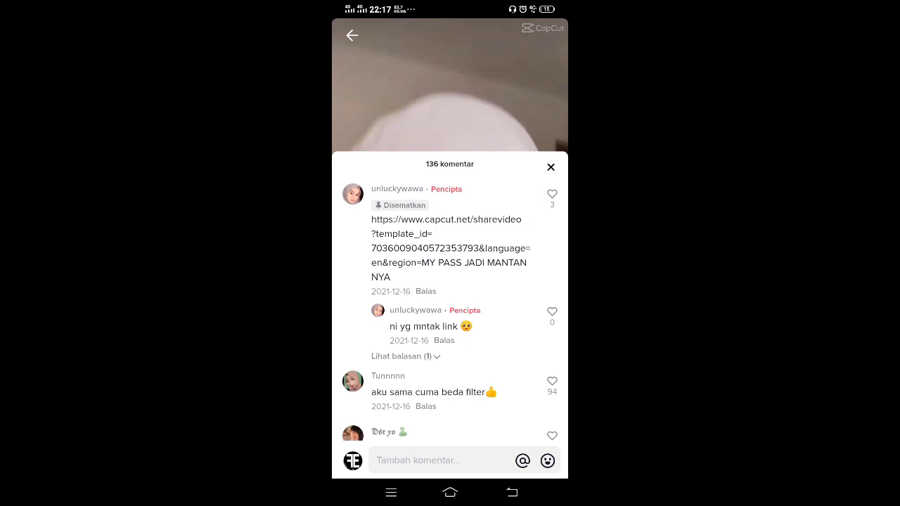
left_click(551, 166)
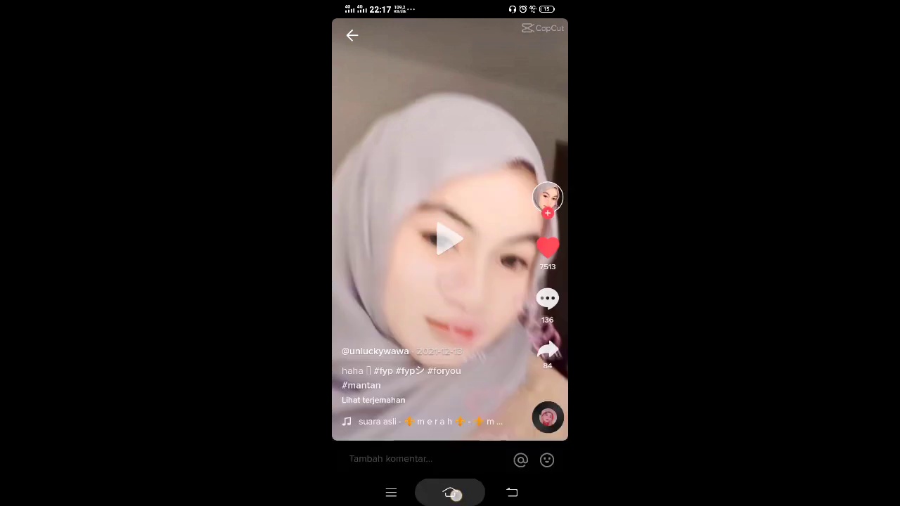
left_click(450, 492)
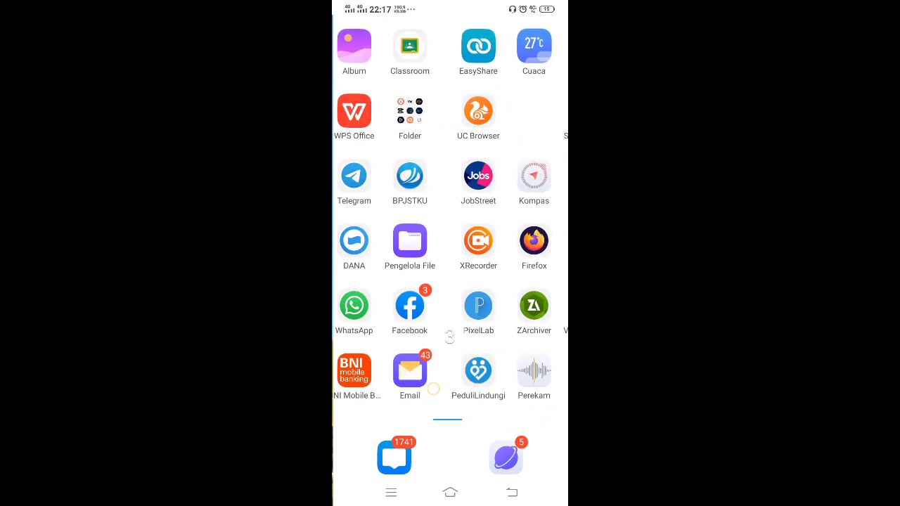
Locate CapCut in the app drawer and launch it to its template feed.
scroll("left", 3)
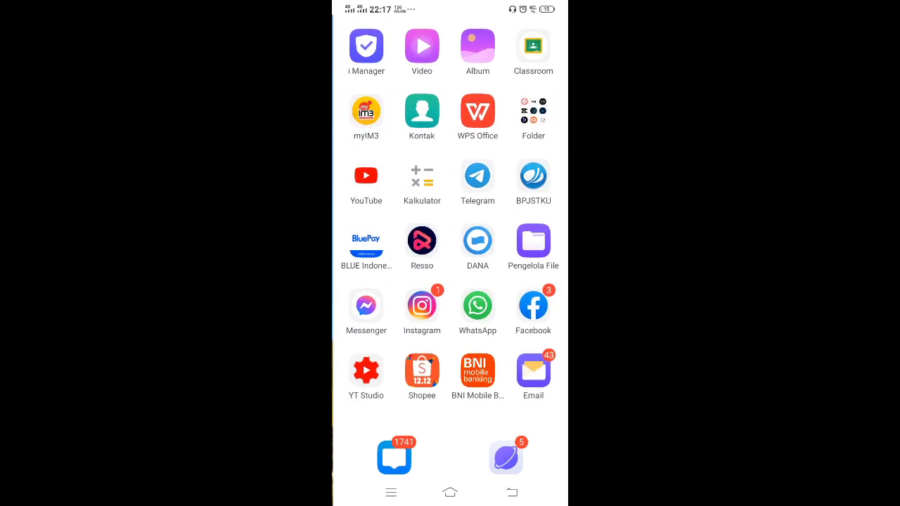
left_click(533, 110)
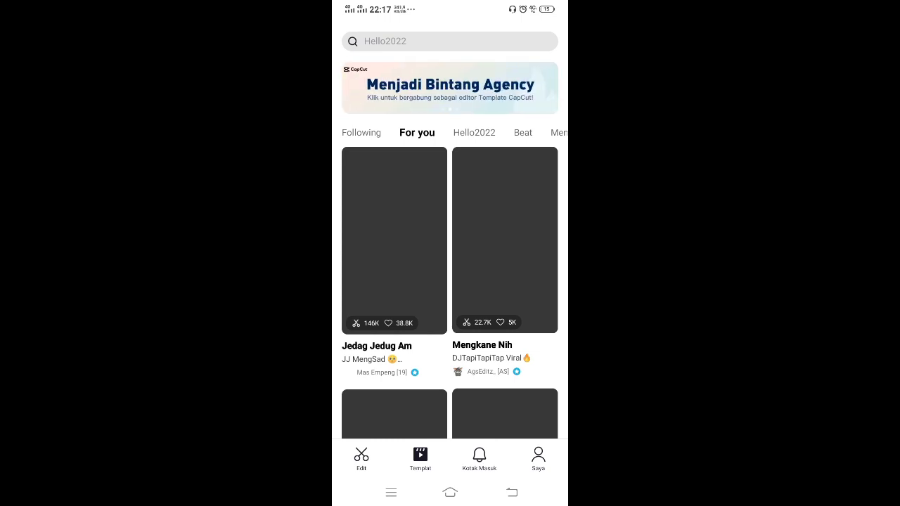
Search templates with the pasted capcut.net link, surfacing PASS JADI MANTAN first.
left_click(436, 41)
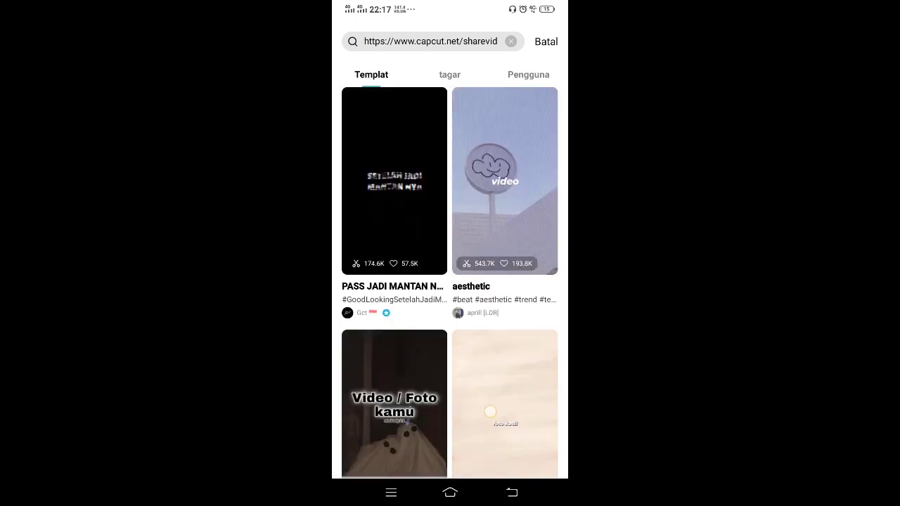
Browse results to preview #PasJadiMantanya, then swipe on to the Pass jadi pacarnya template.
scroll("down", 3)
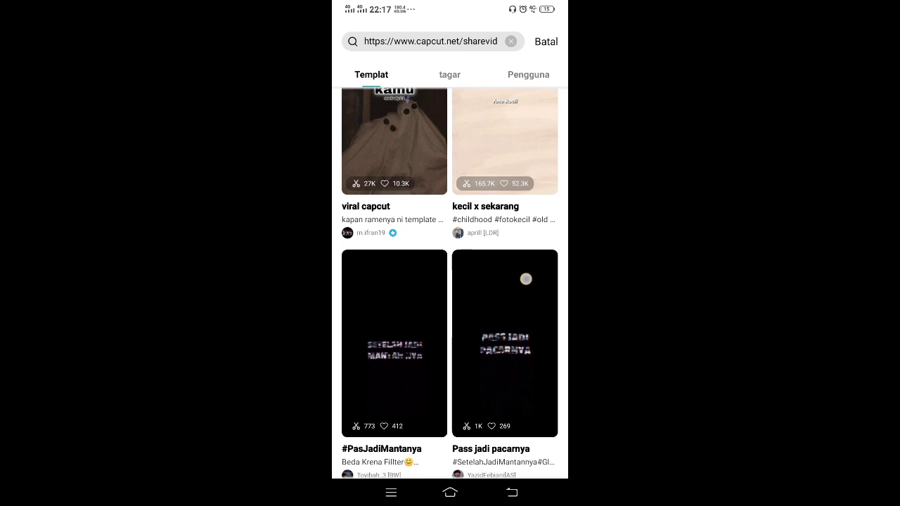
scroll("down", 3)
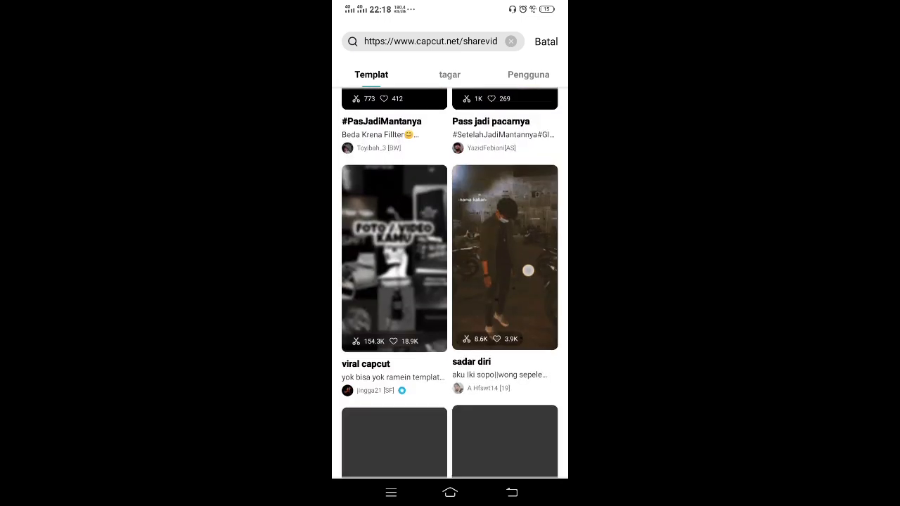
scroll("down", 3)
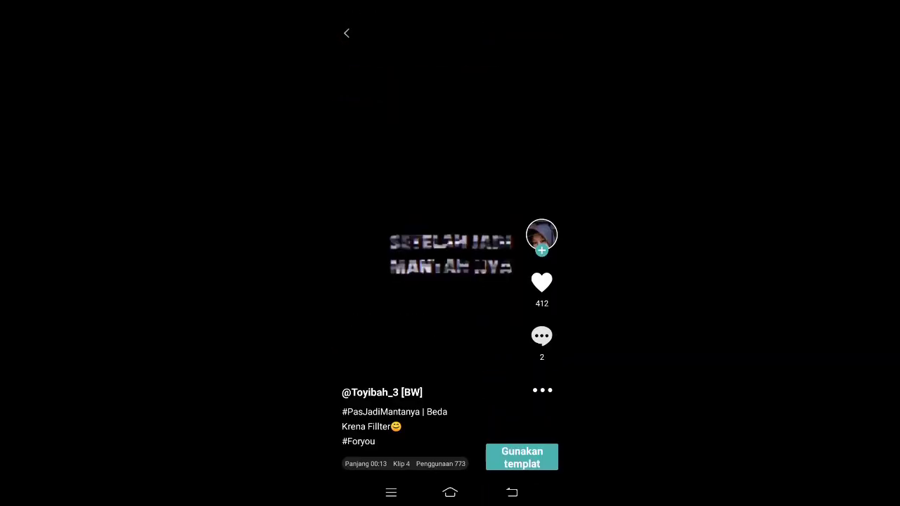
scroll("down", 3)
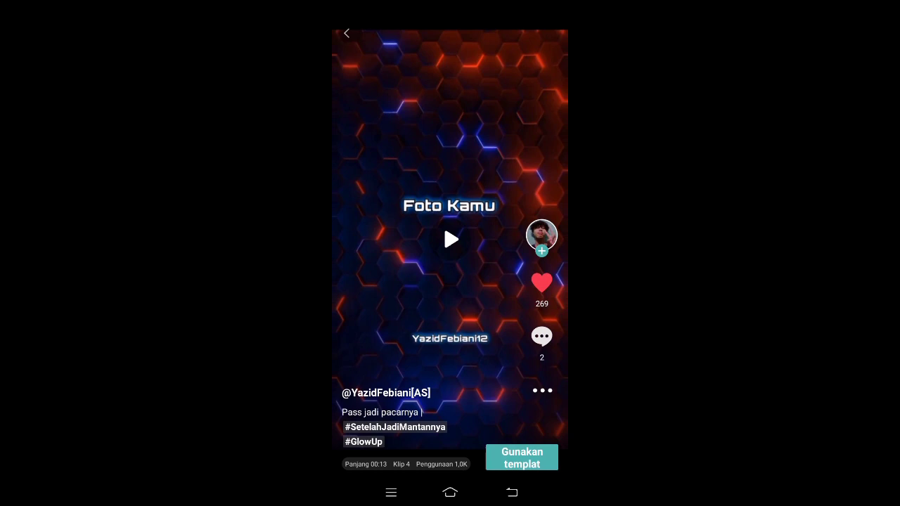